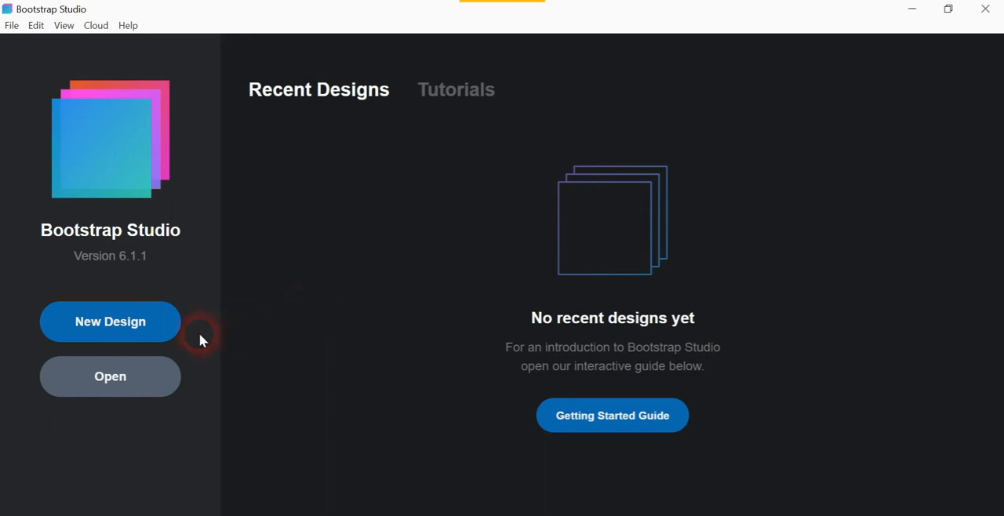
# Create a new design from the Material Portfolio template
pyautogui.click(109, 321)
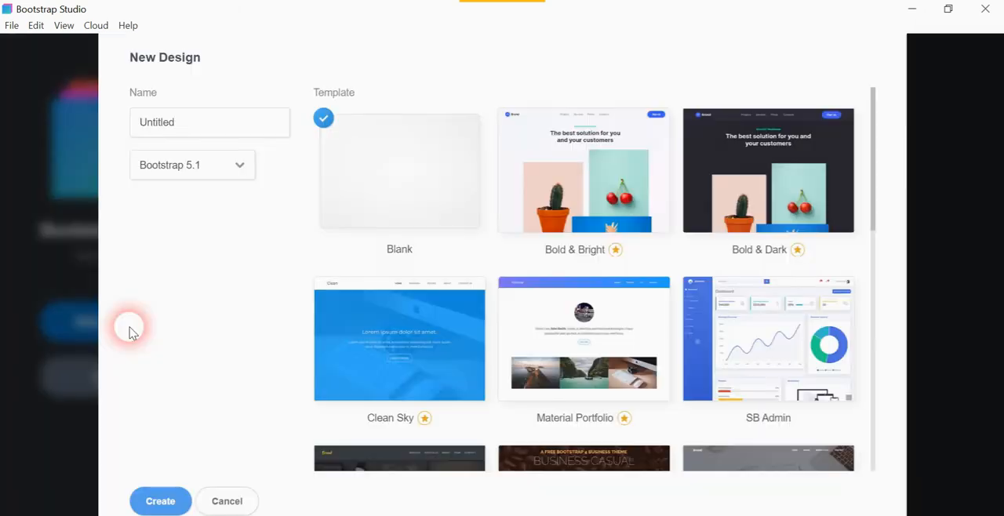
pyautogui.moveTo(559, 336)
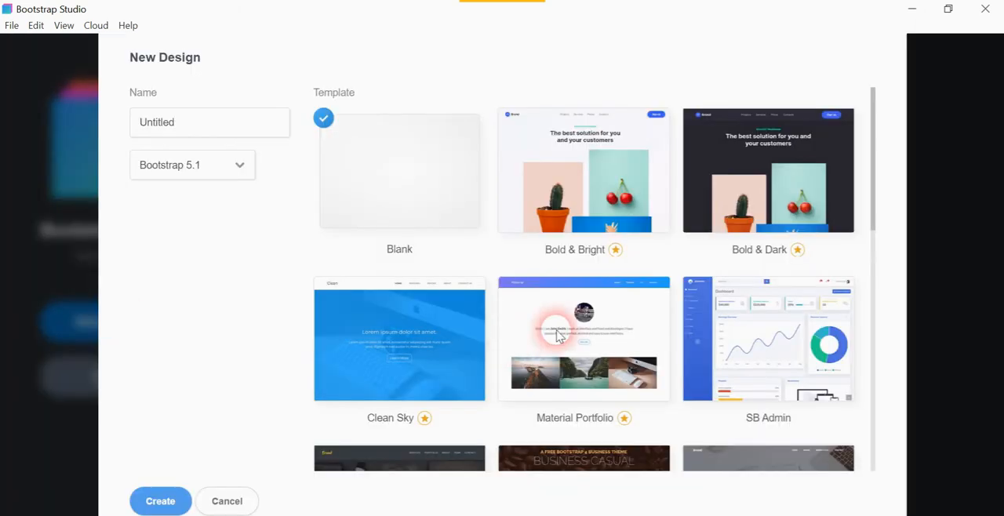
pyautogui.click(584, 339)
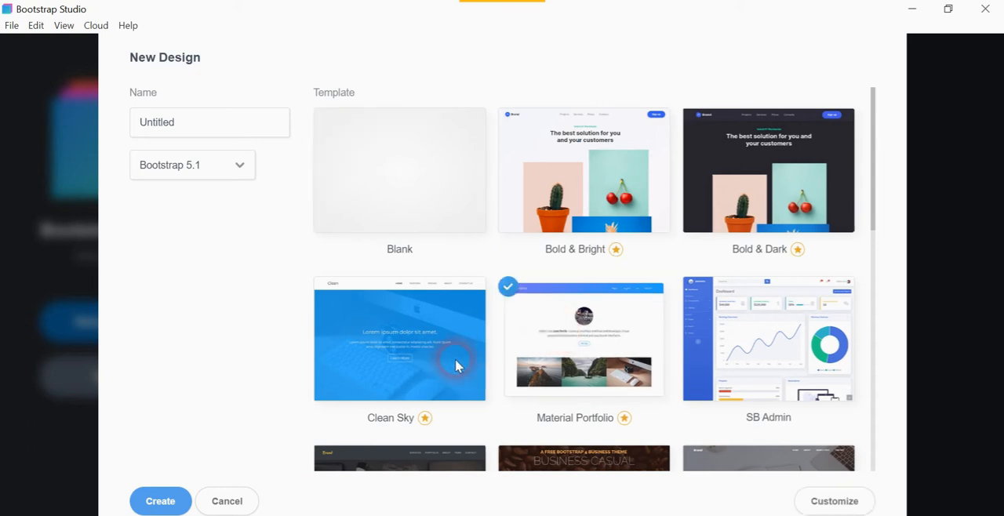
pyautogui.click(160, 500)
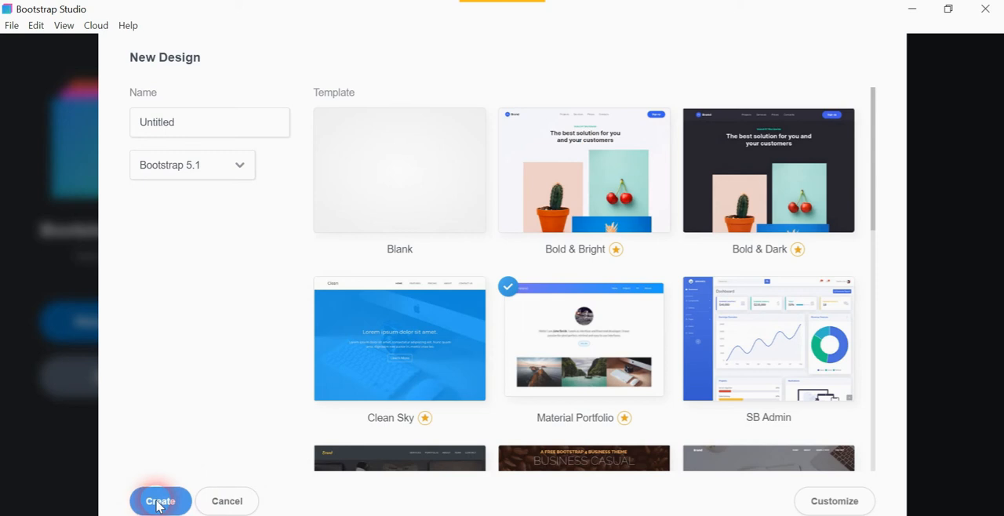
pyautogui.click(160, 502)
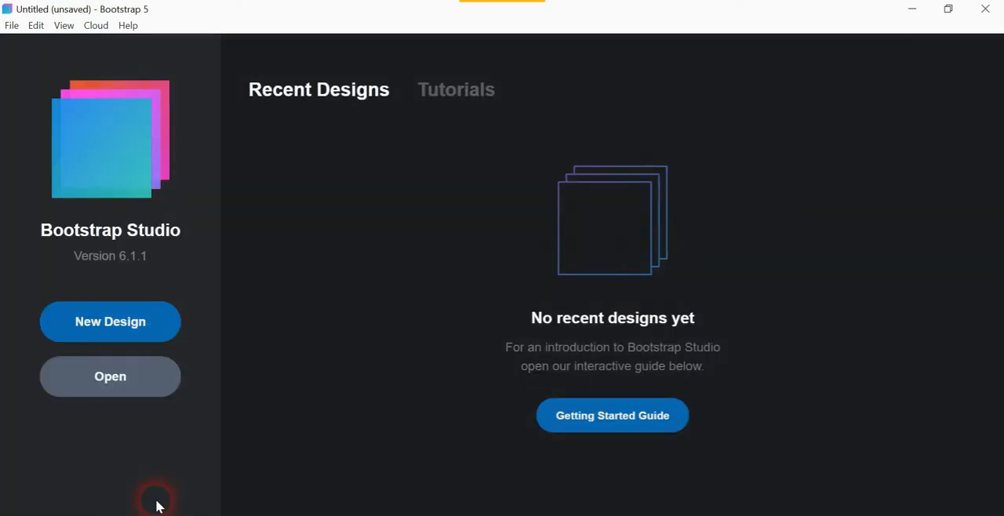
# Scroll through the loaded portfolio page and expand the Fonts section showing Lato
pyautogui.click(110, 322)
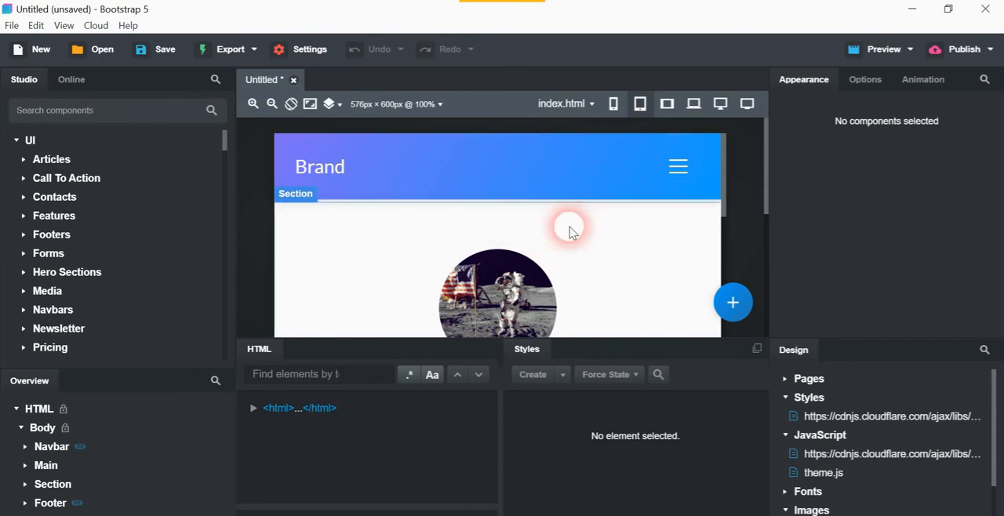
pyautogui.moveTo(765, 171)
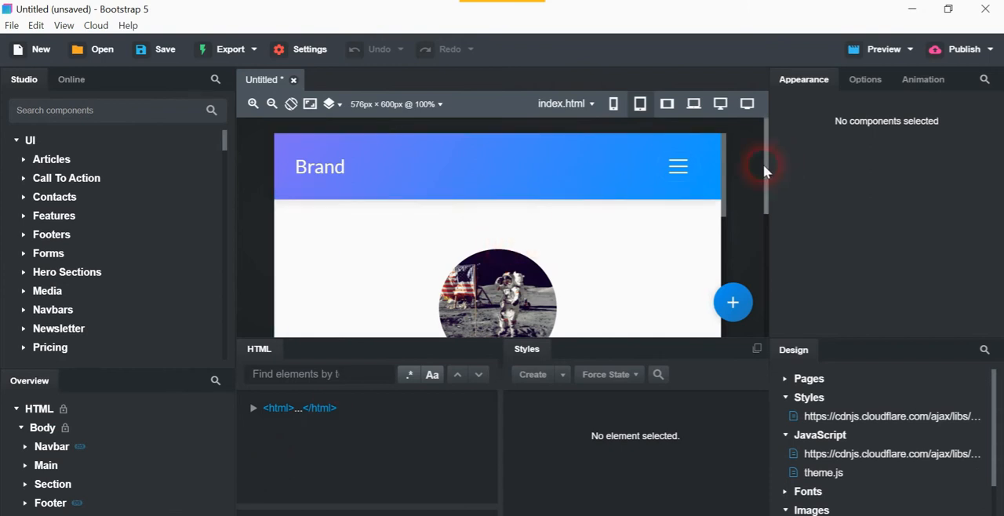
pyautogui.scroll(-3)
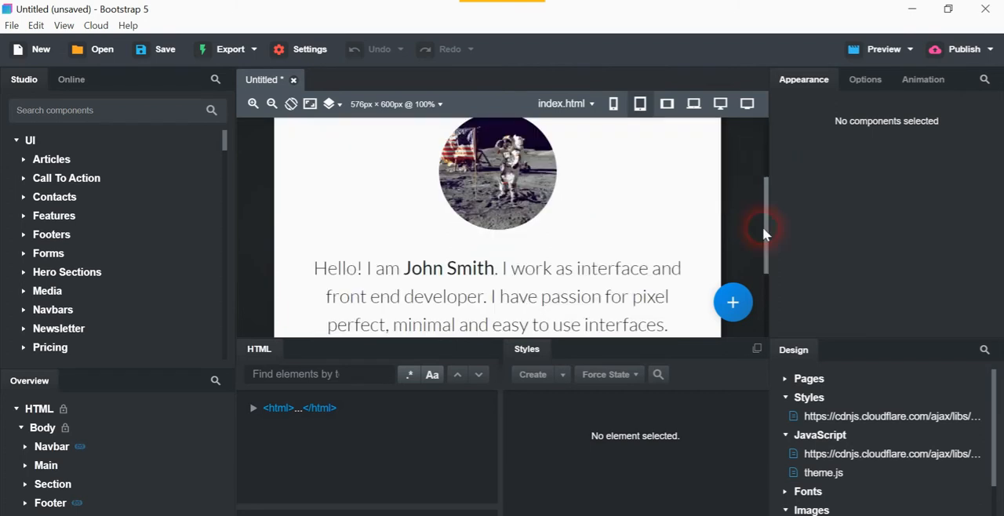
pyautogui.scroll(-3)
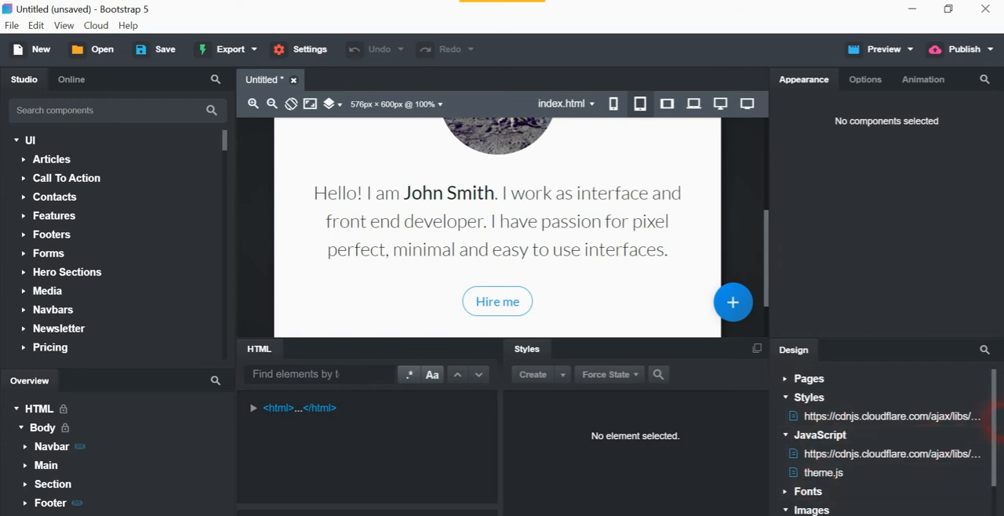
pyautogui.scroll(-3)
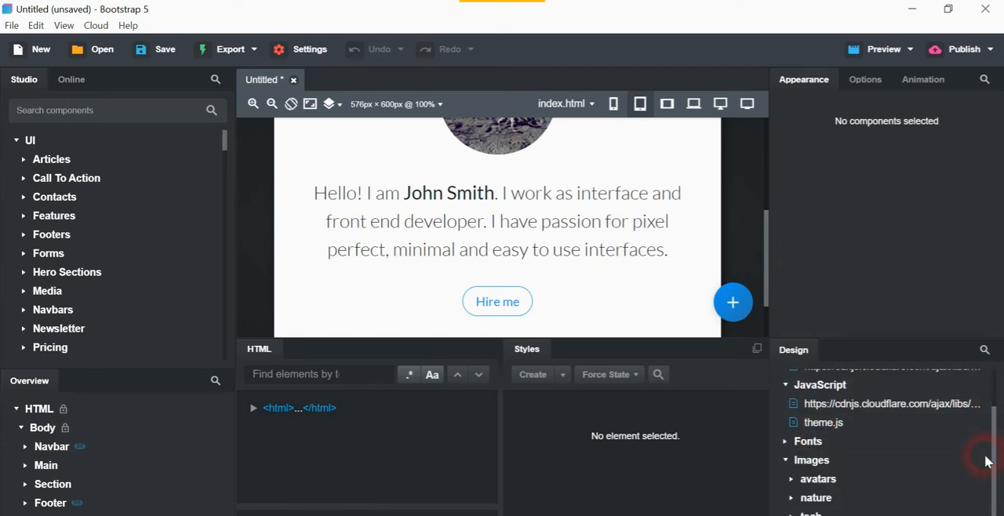
pyautogui.click(789, 440)
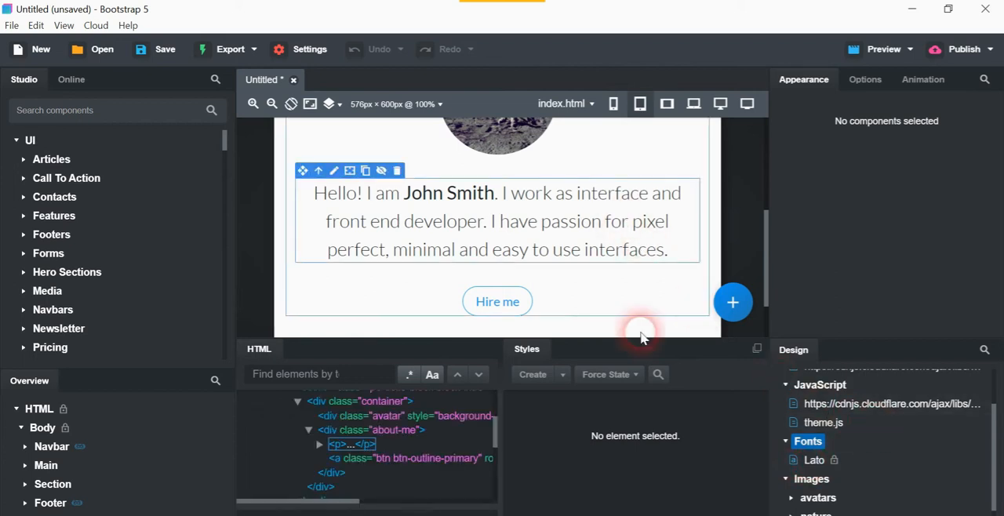
pyautogui.click(497, 221)
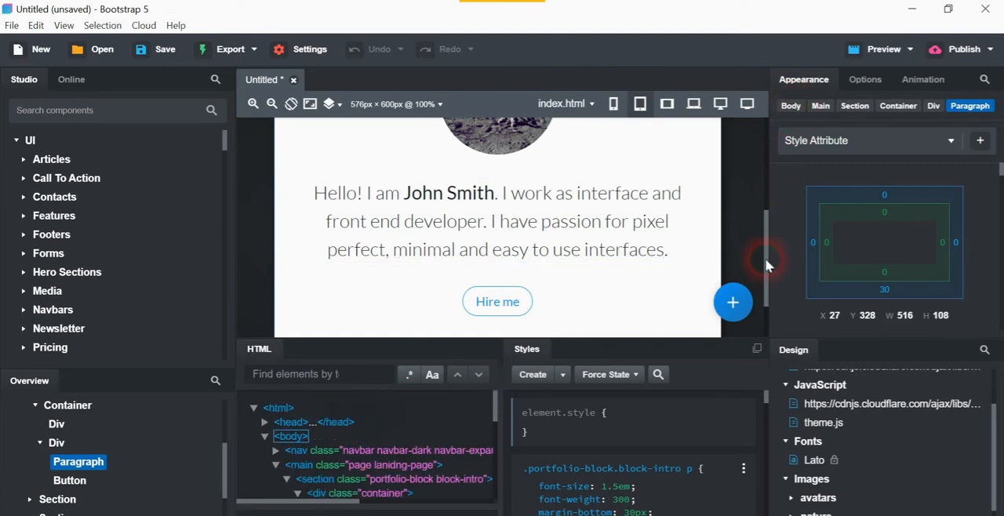
pyautogui.click(292, 436)
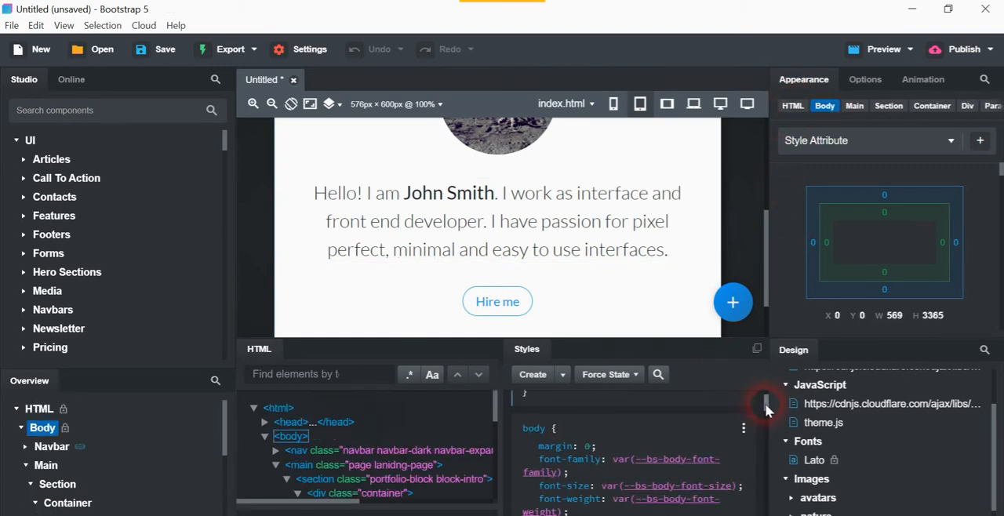
pyautogui.scroll(-3)
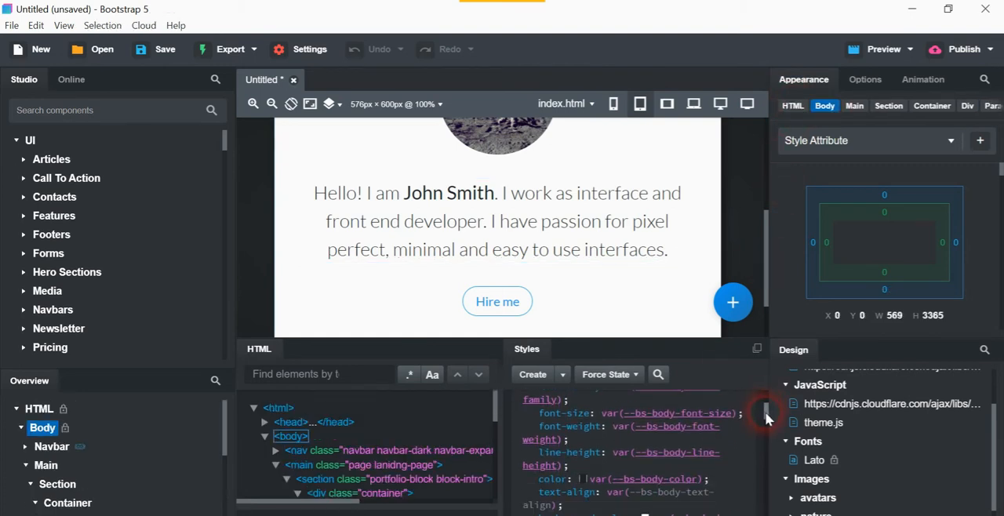
pyautogui.scroll(-3)
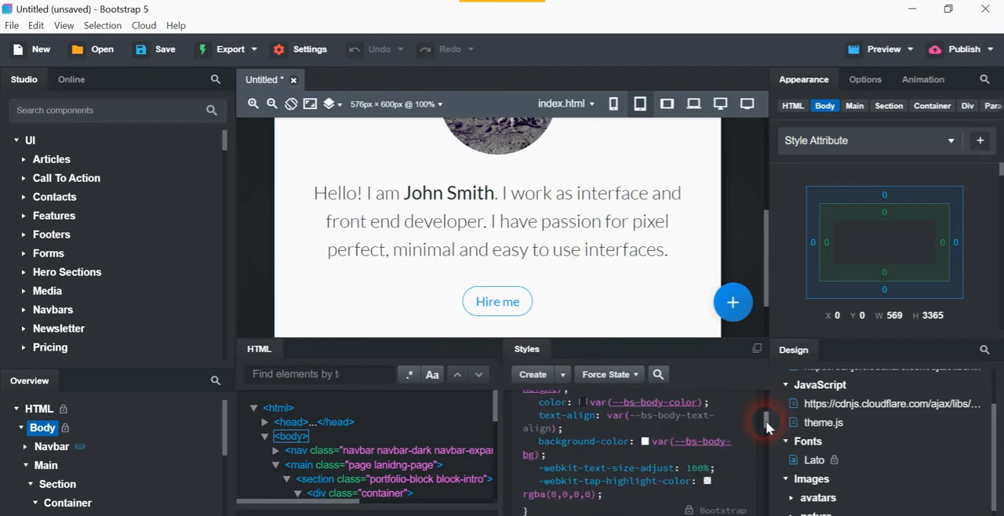
pyautogui.scroll(-3)
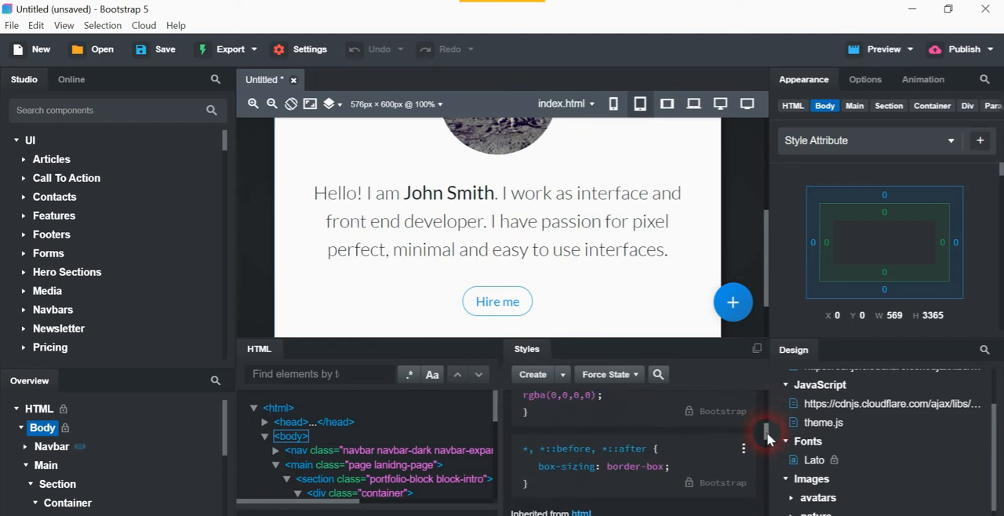
pyautogui.scroll(-3)
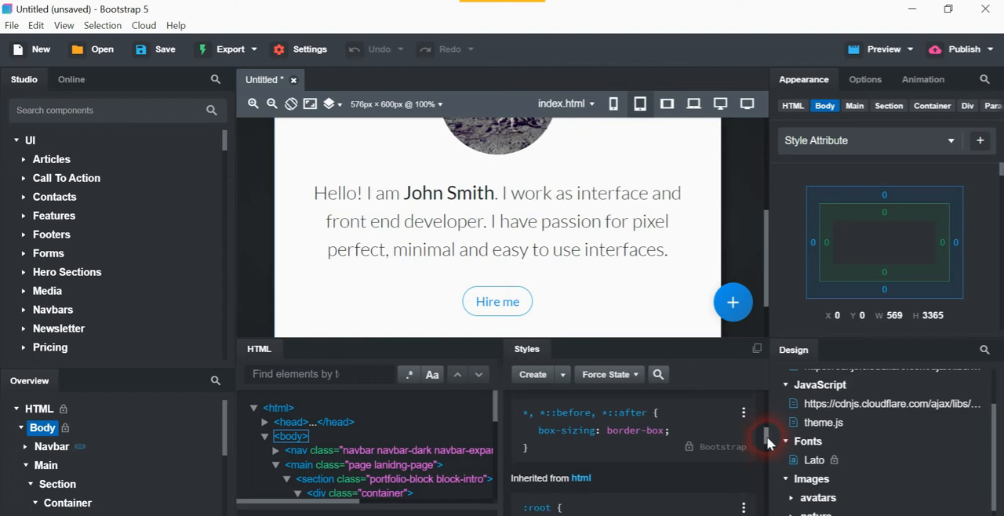
pyautogui.scroll(-3)
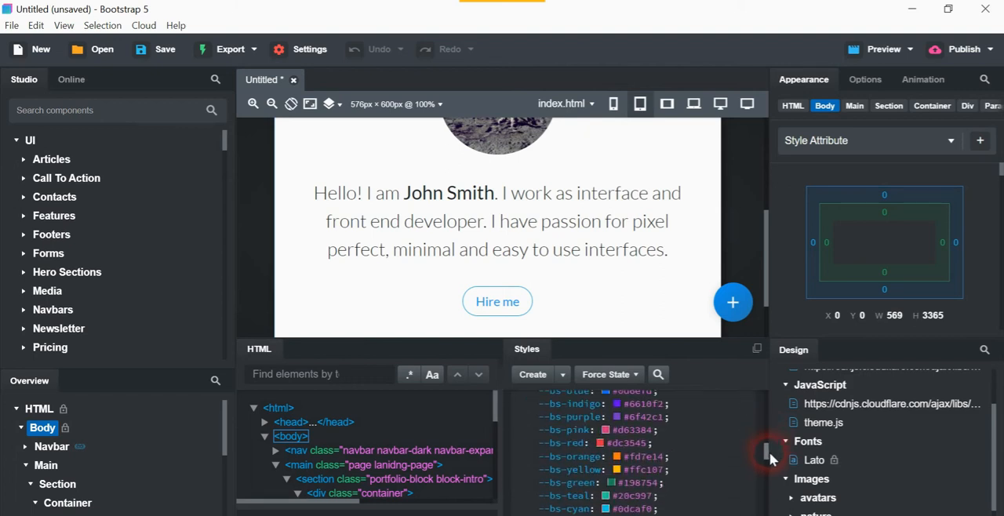
pyautogui.scroll(-3)
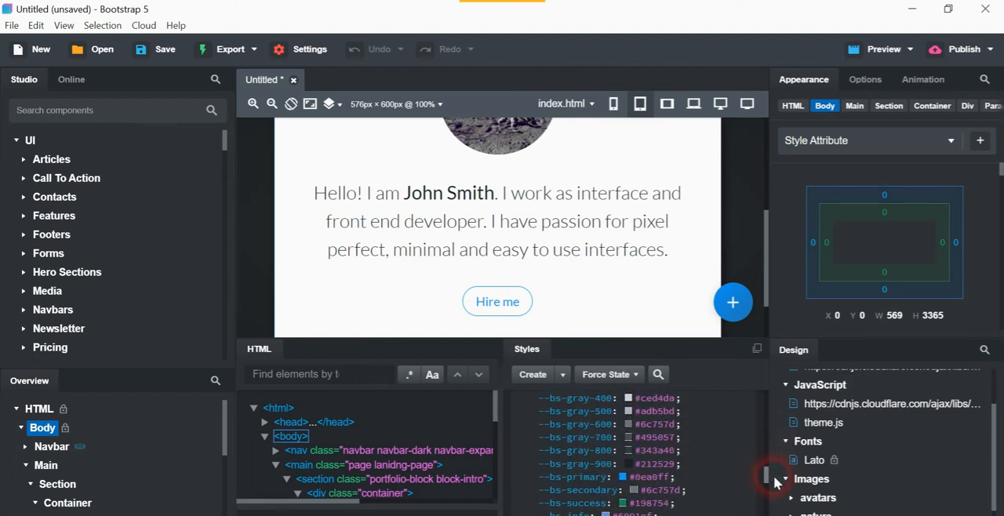
pyautogui.scroll(-3)
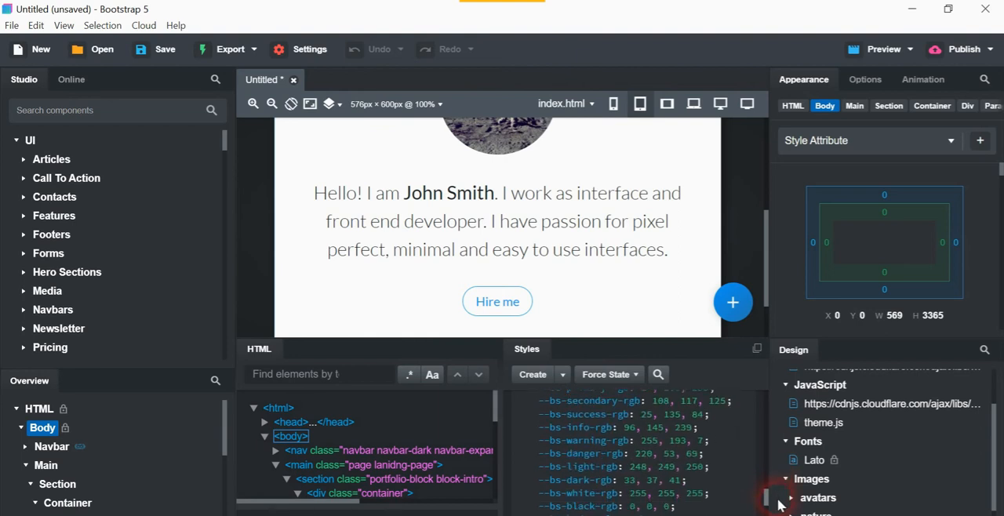
pyautogui.scroll(-3)
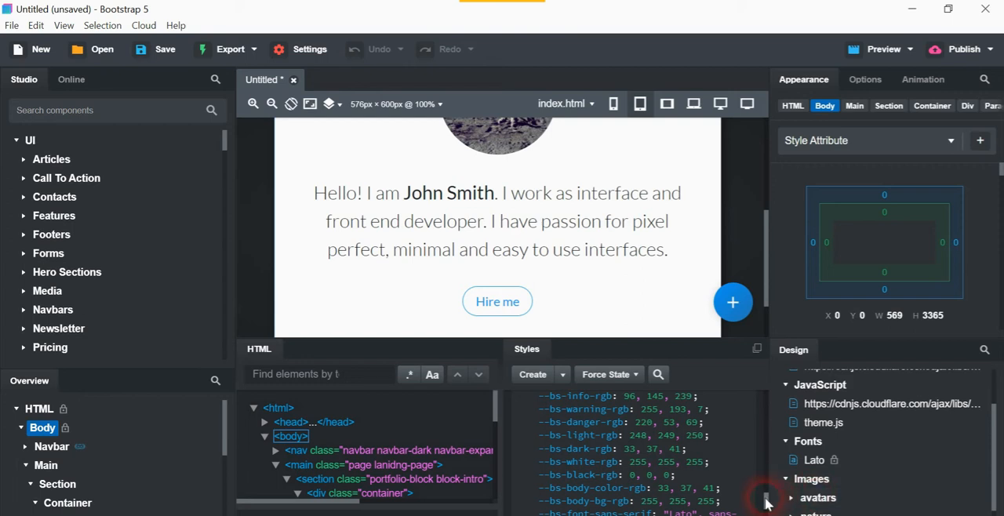
pyautogui.scroll(-3)
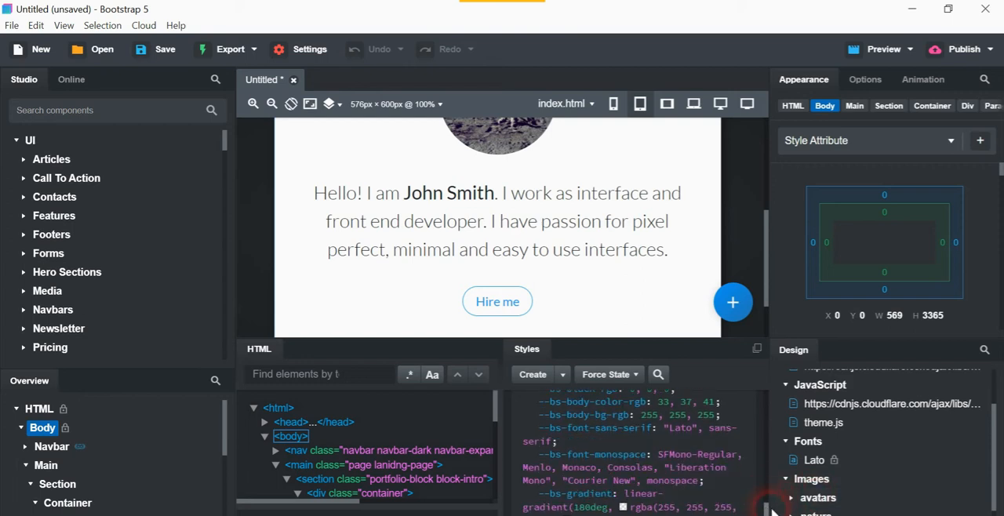
pyautogui.moveTo(659, 480)
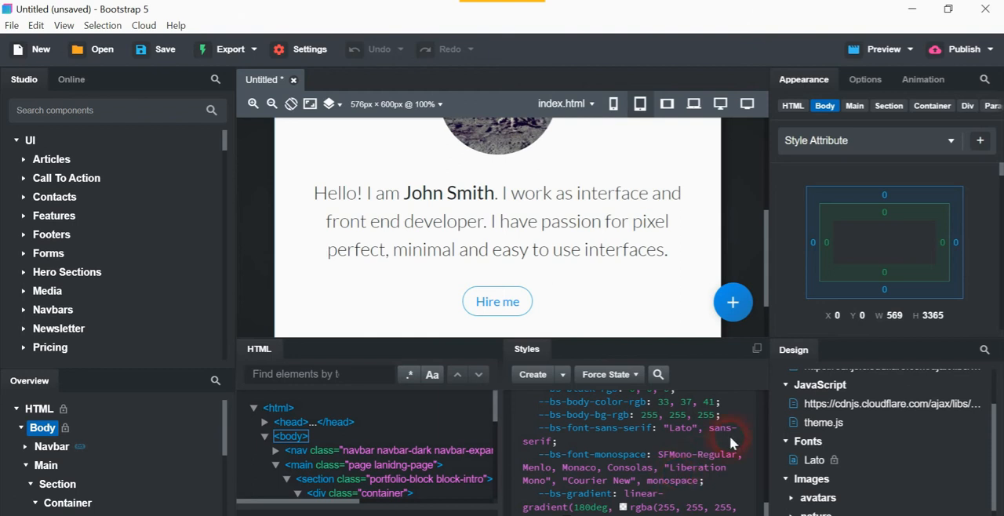
pyautogui.moveTo(955, 245)
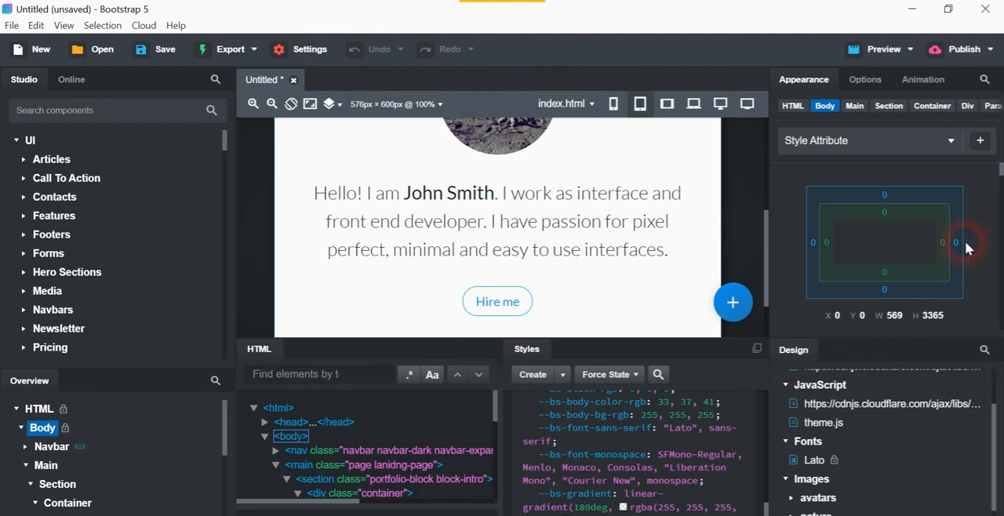
pyautogui.moveTo(997, 171)
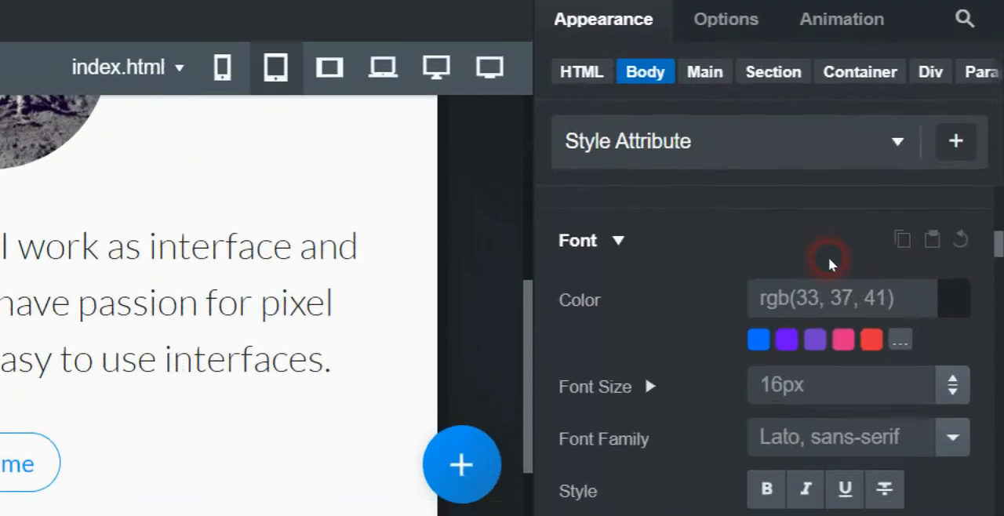
# Set the Body text color to the red Bootstrap color swatch
pyautogui.scroll(-3)
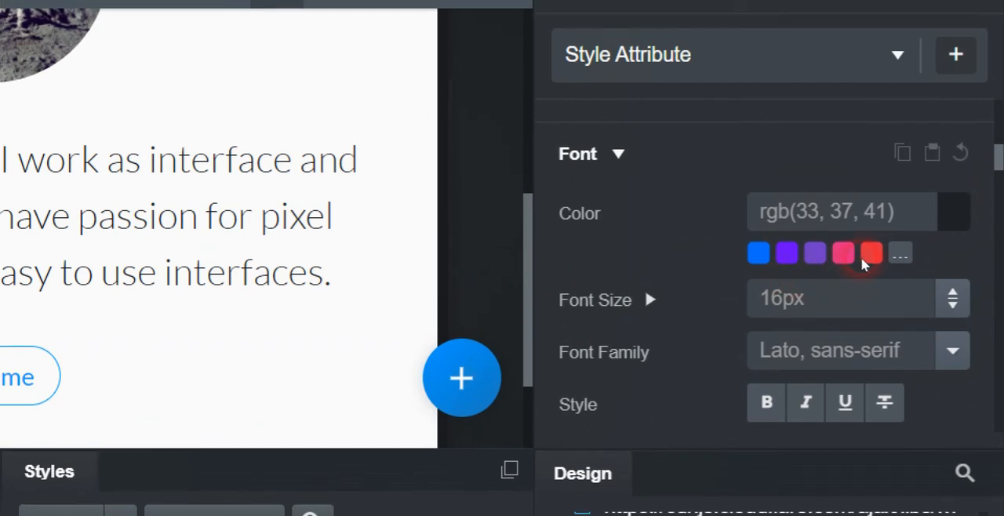
pyautogui.click(870, 257)
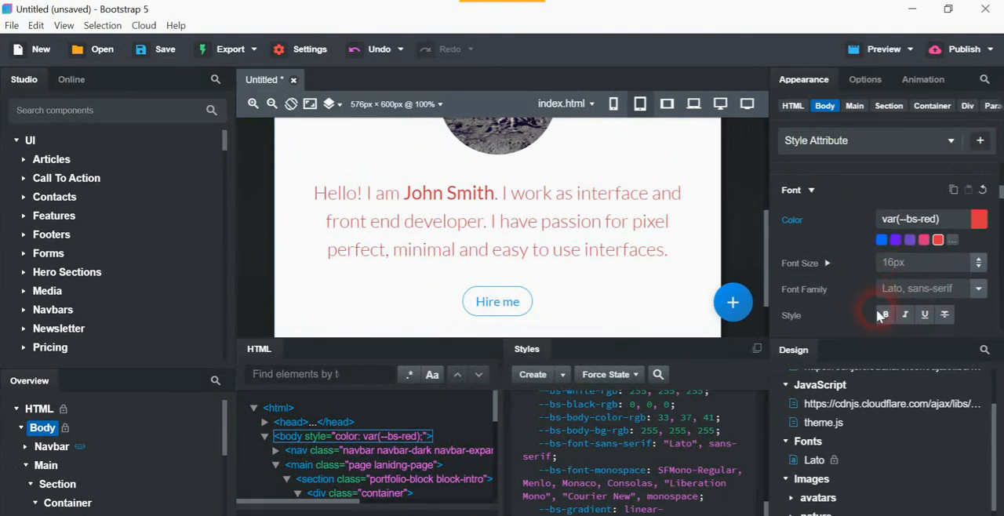
pyautogui.moveTo(881, 314)
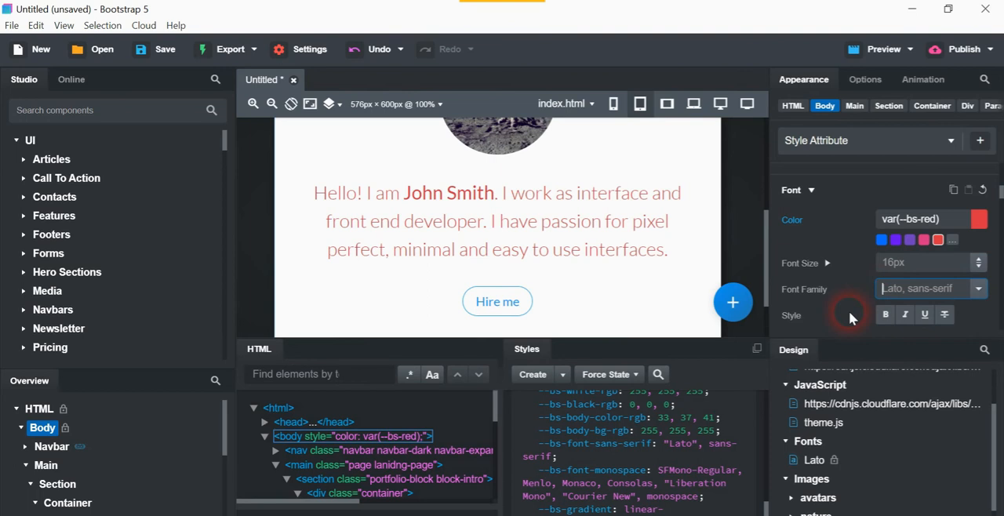
# Set the Body font family to Arial after briefly trying Open Sans
pyautogui.write('Arial,')
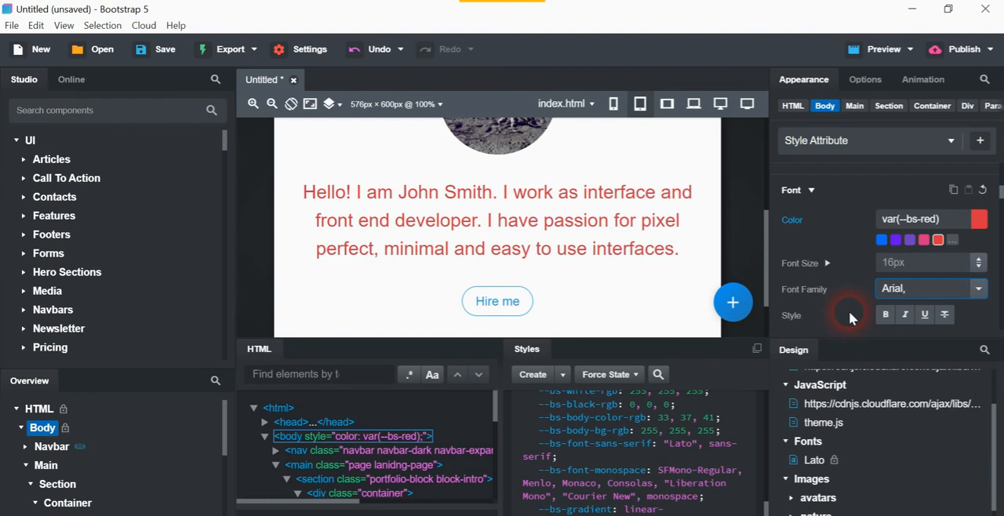
pyautogui.click(929, 289)
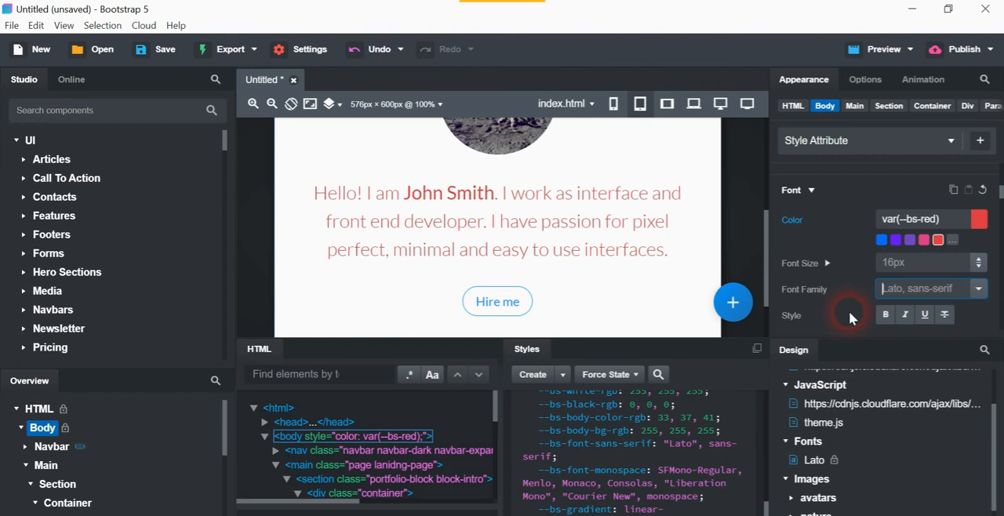
pyautogui.write('Open Sans,')
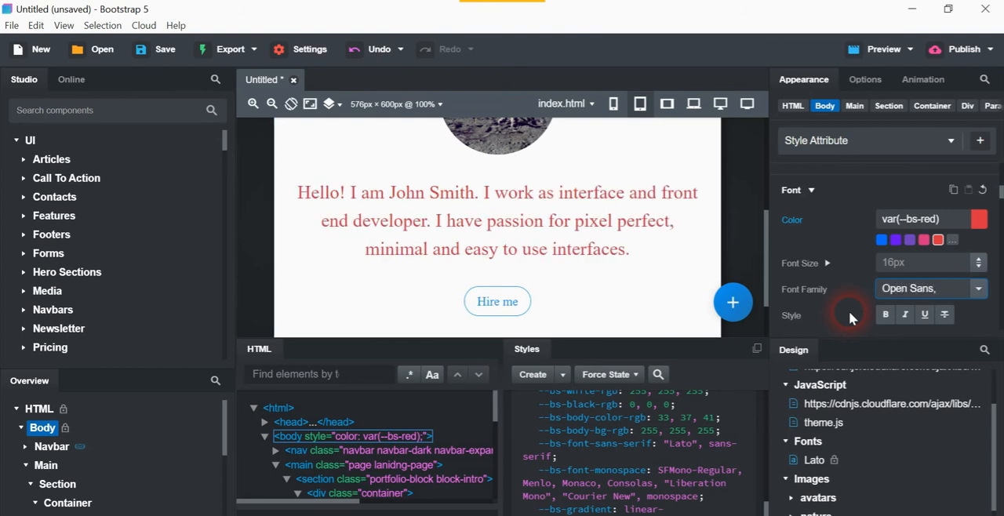
pyautogui.click(928, 289)
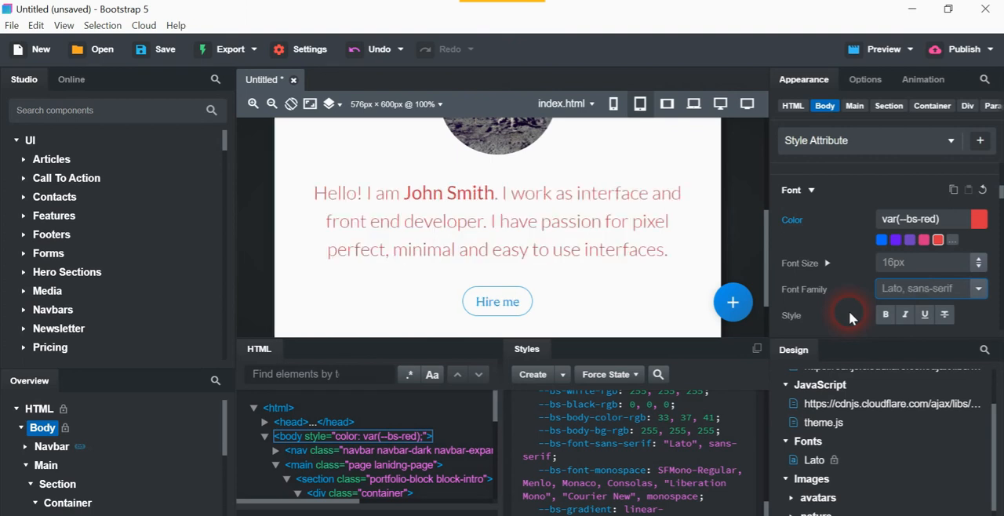
pyautogui.write('Arial')
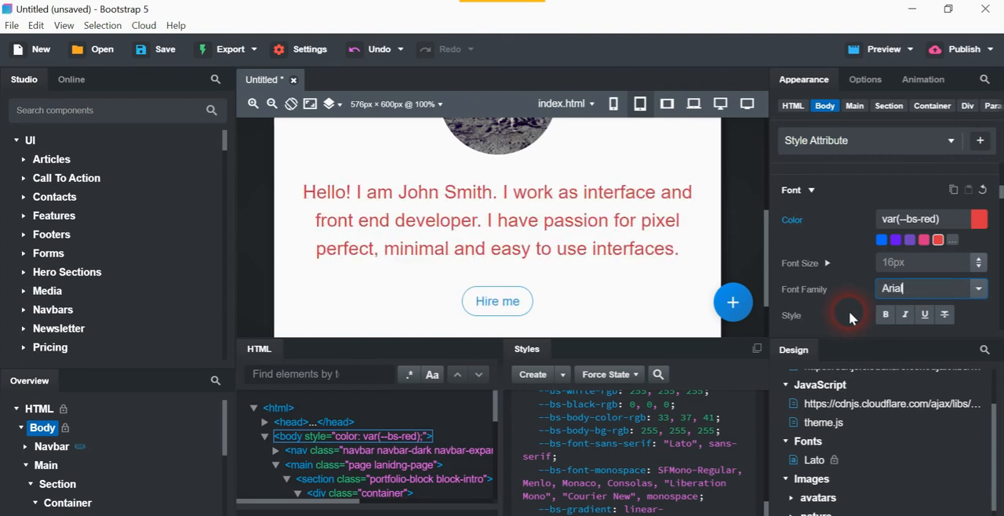
pyautogui.write(',')
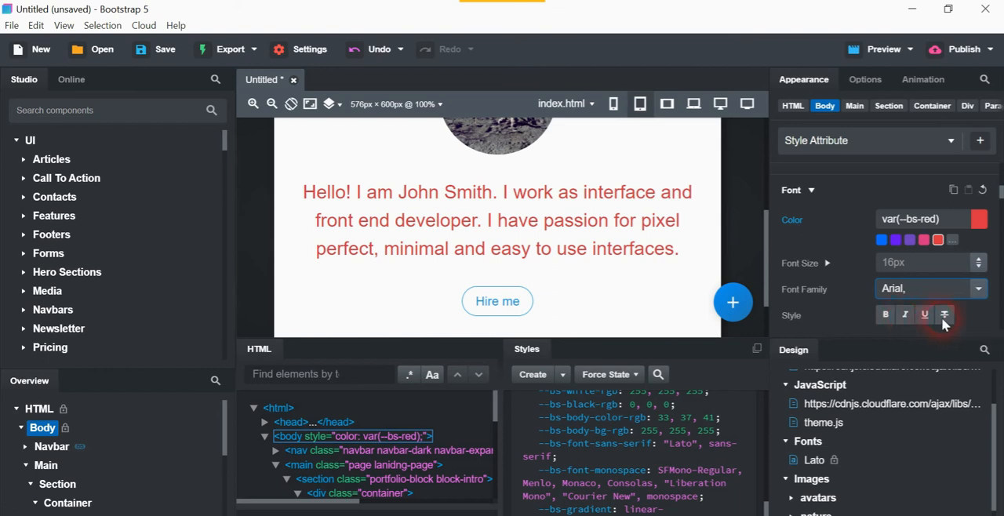
pyautogui.moveTo(944, 315)
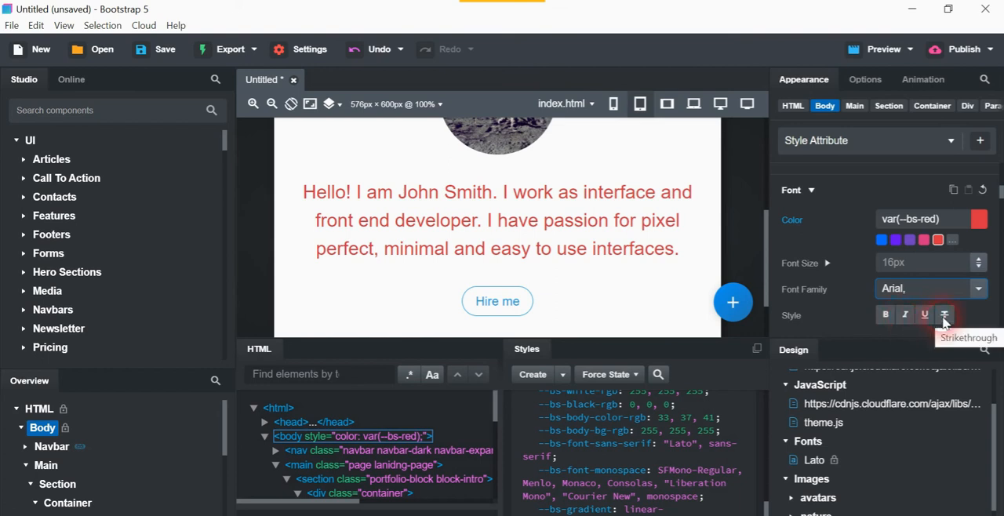
# Apply Strikethrough styling to the Body text
pyautogui.click(945, 315)
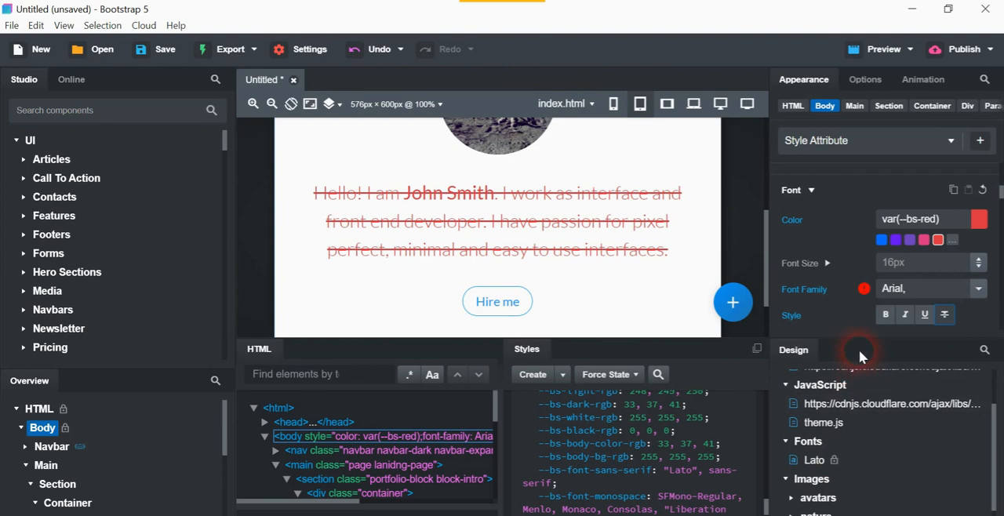
pyautogui.moveTo(835, 295)
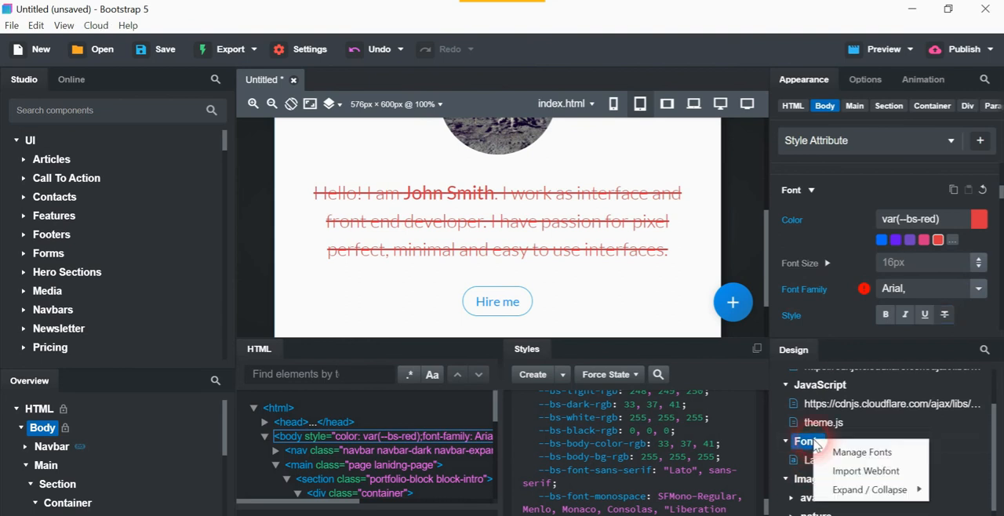
pyautogui.moveTo(862, 452)
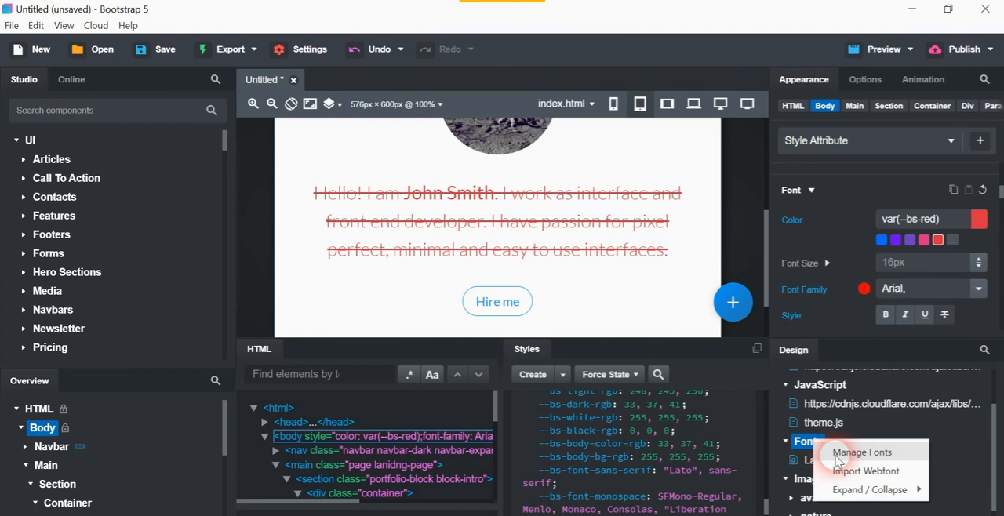
pyautogui.moveTo(843, 471)
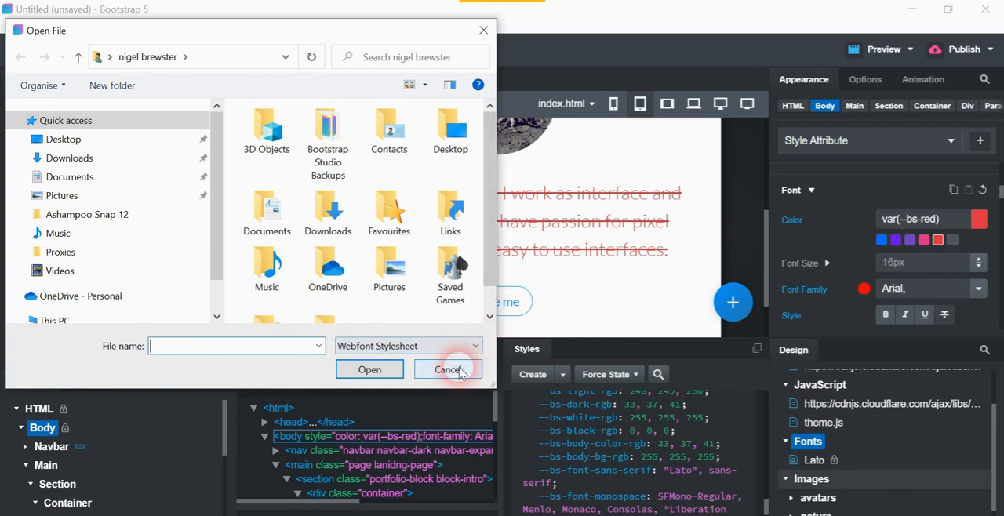
pyautogui.click(447, 368)
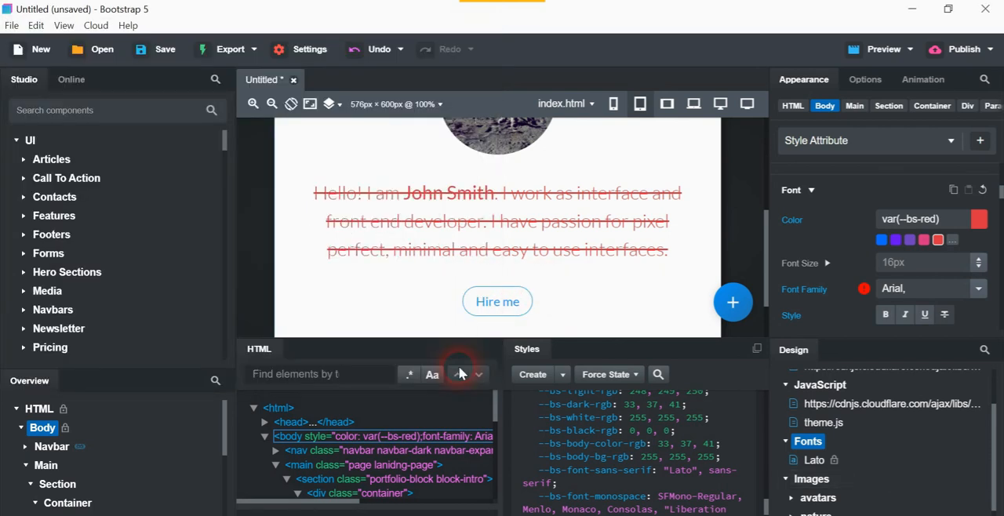